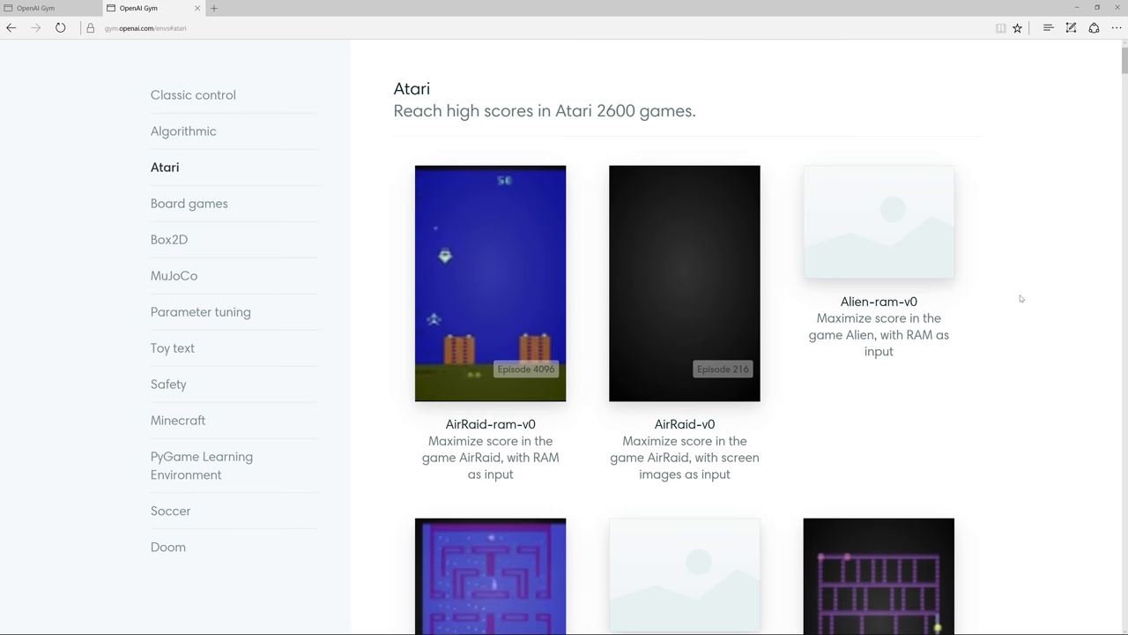
Step: Scroll down through the Breakout-v0 environment page and its description
scroll("down", 3)
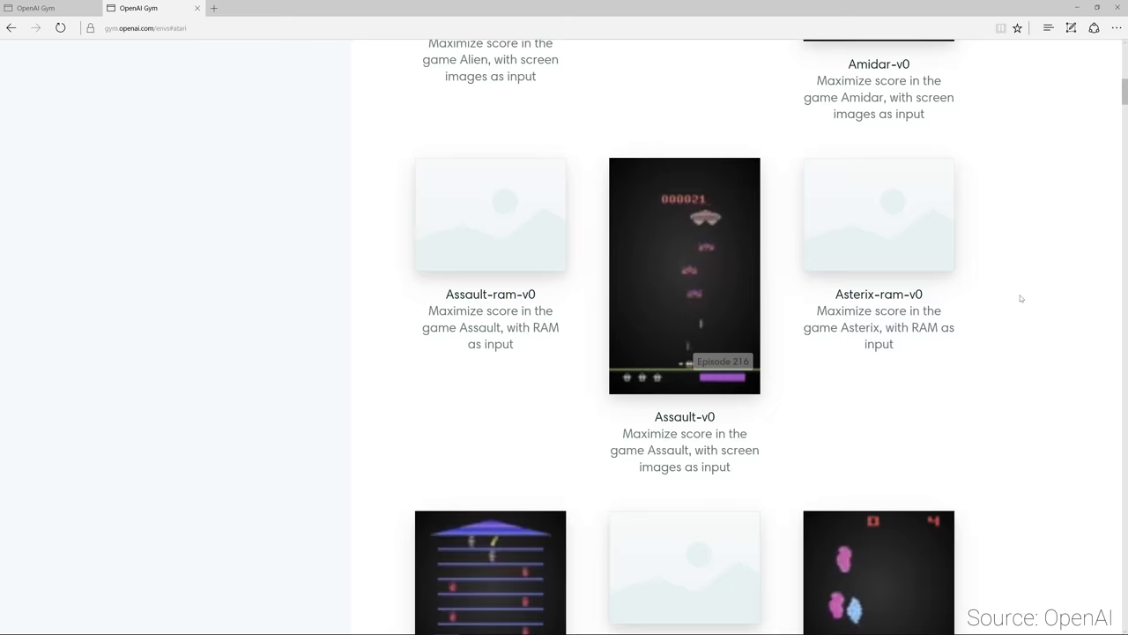
scroll("down", 3)
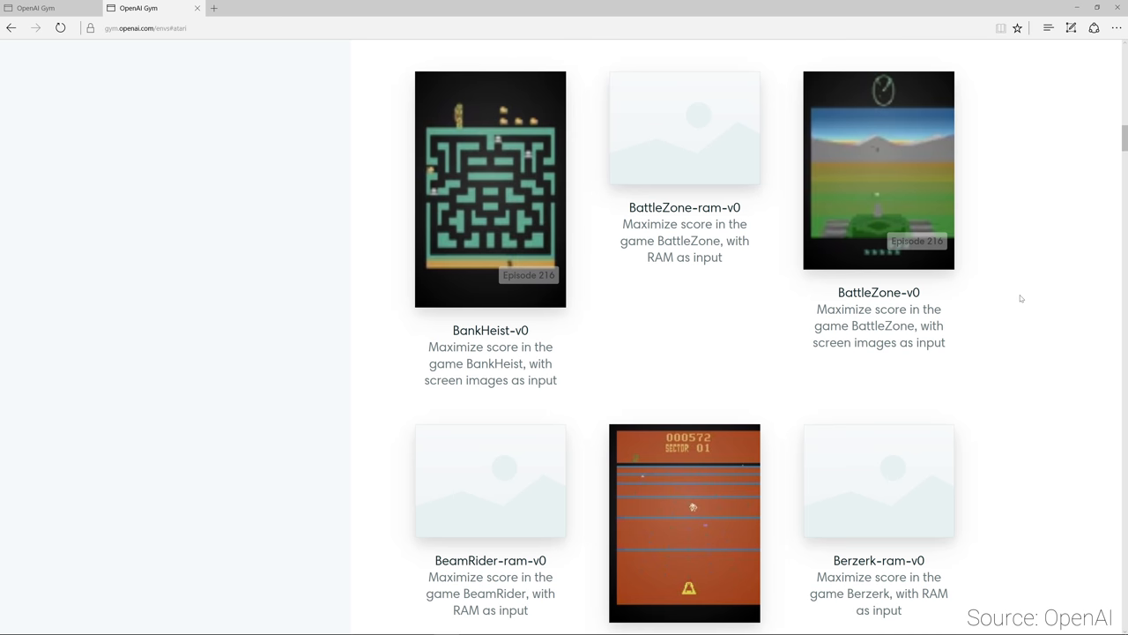
scroll("down", 3)
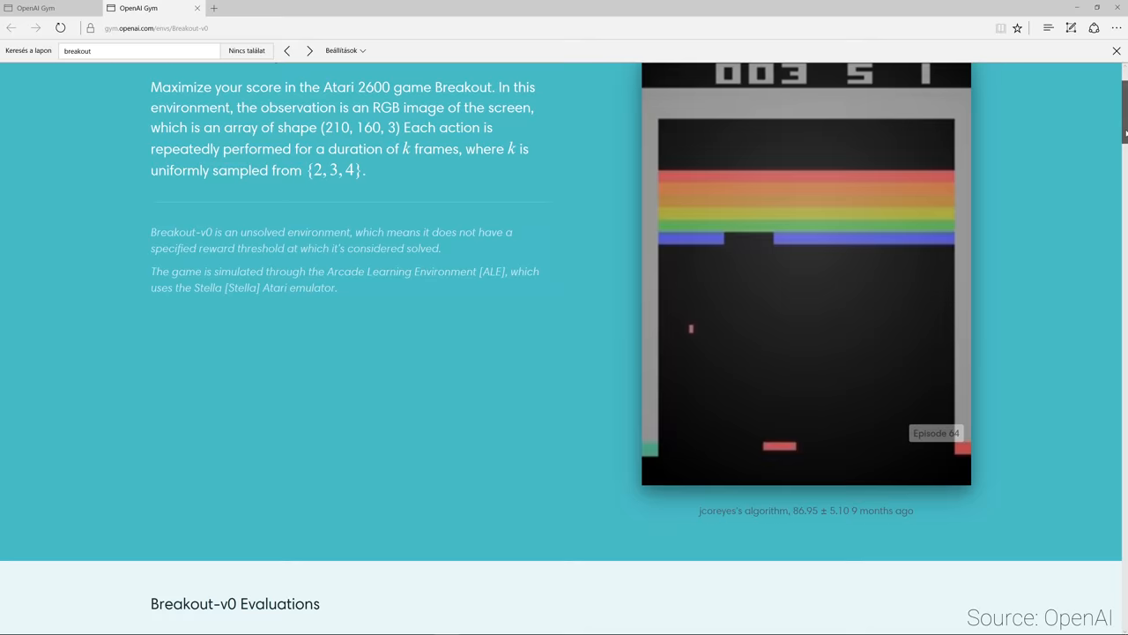
scroll("down", 3)
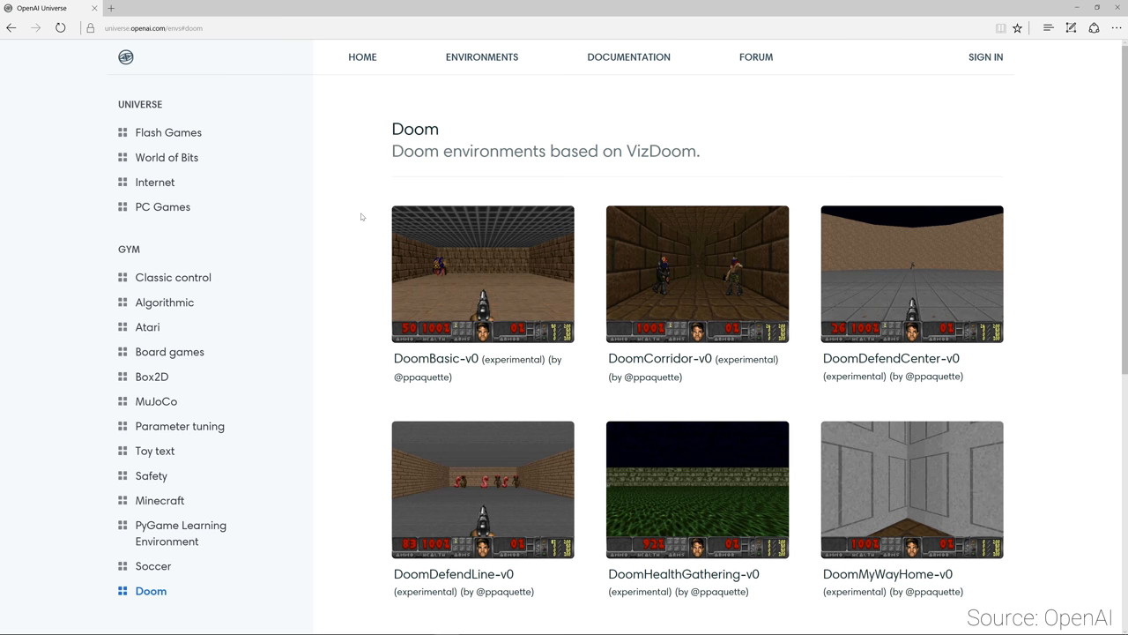
Step: Scroll past the VizDoom scenarios like DoomBasic-v0, then switch to the PC Games listing
scroll("down", 3)
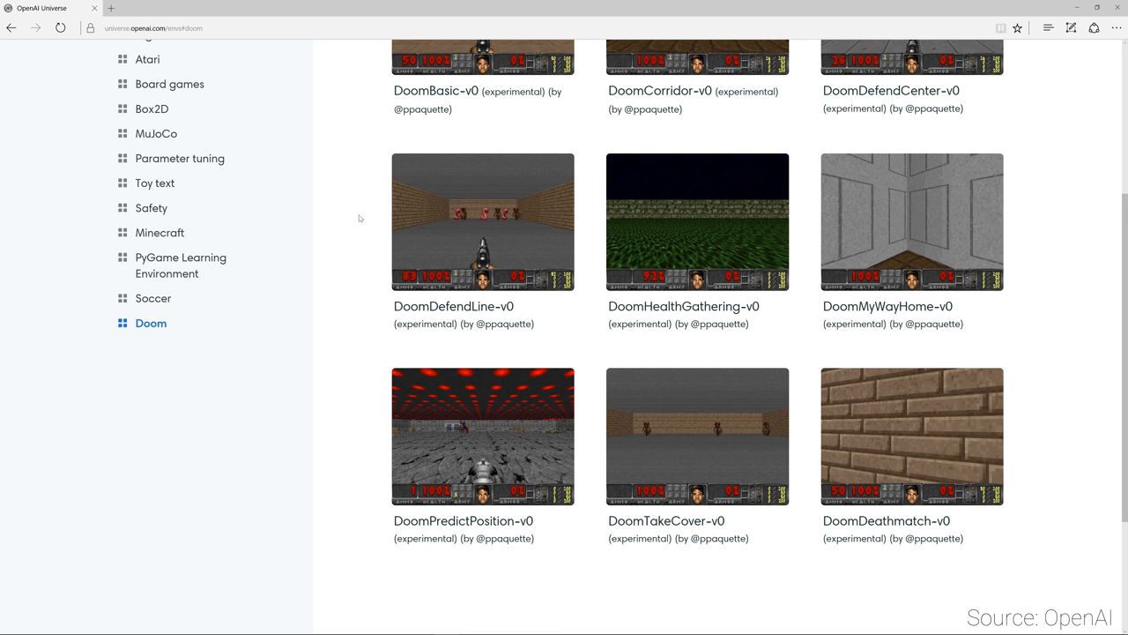
left_click(162, 150)
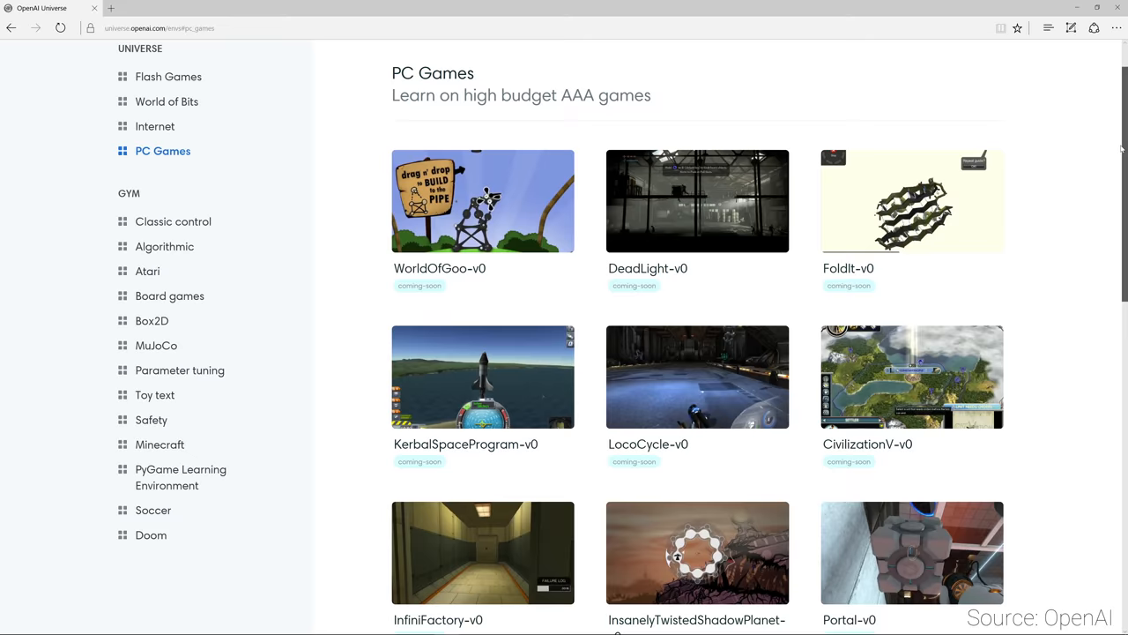
Step: Browse AAA titles like WorldOfGoo-v0 and Portal-v0, then switch to Flash Games
scroll("down", 3)
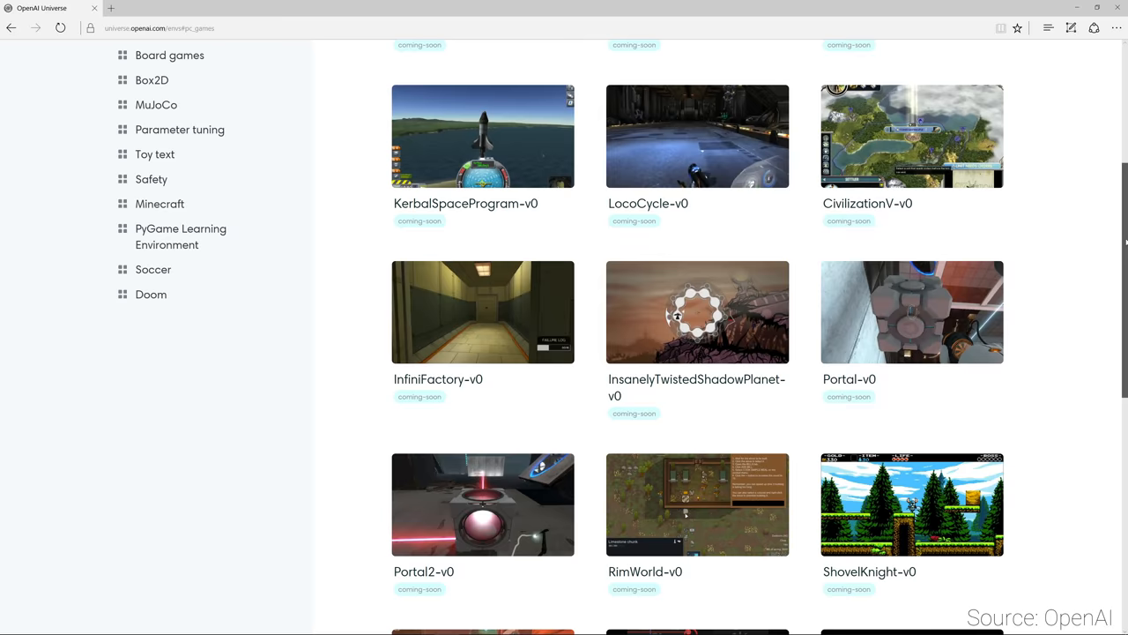
scroll("down", 3)
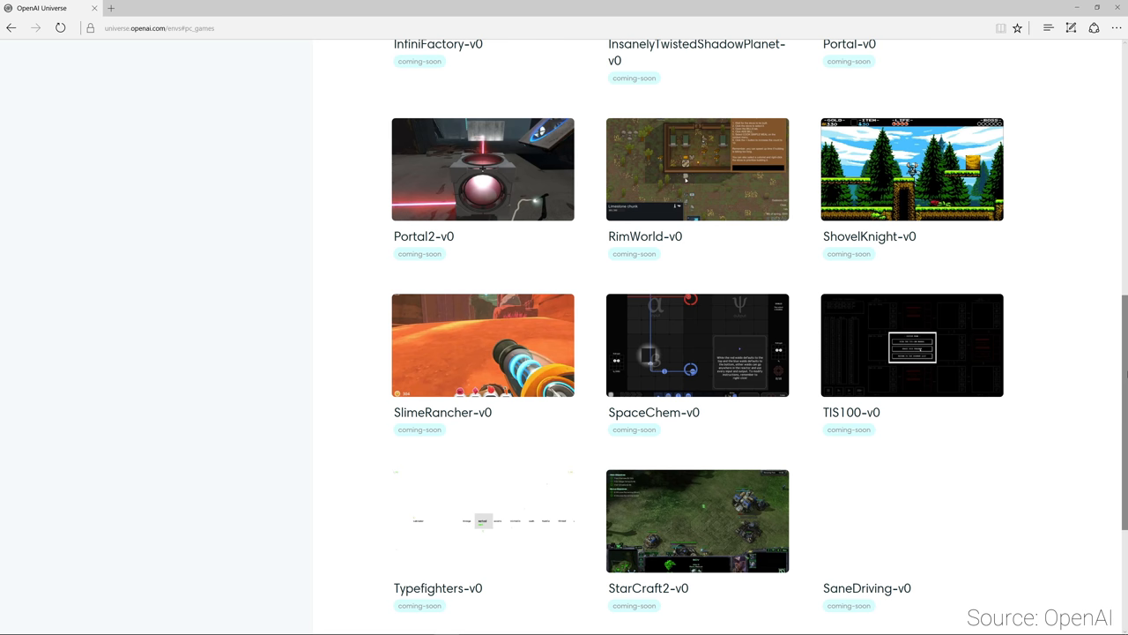
left_click(168, 132)
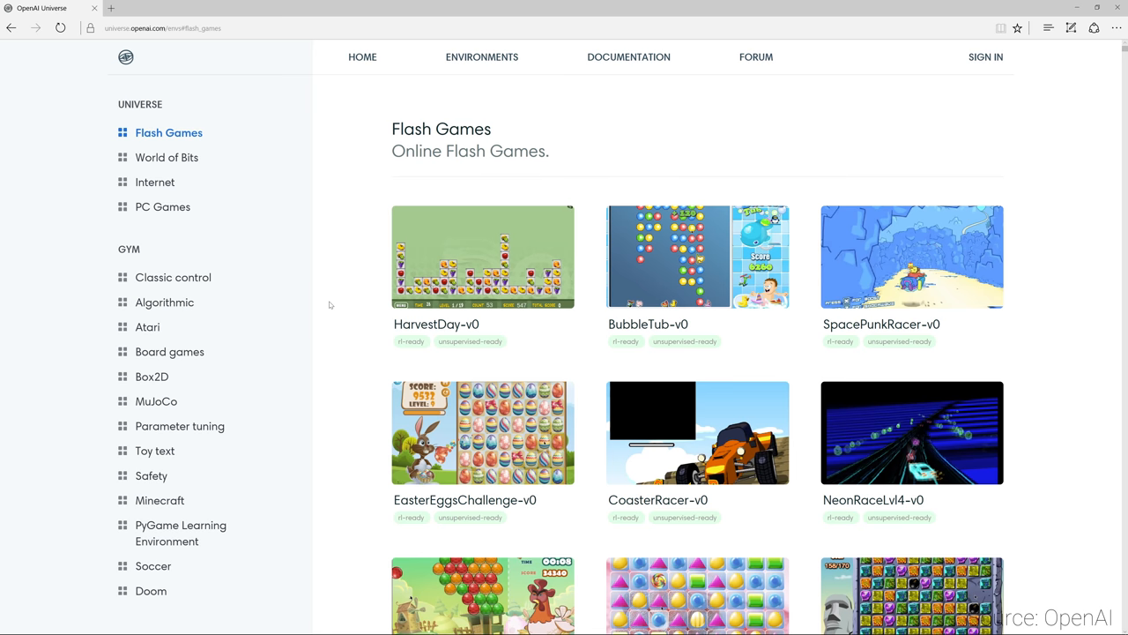
Step: Scroll the Flash Games listing down to BubbleHit-v0, HeatRushUsa-v0 and GrandPrixGo2-v0
scroll("down", 3)
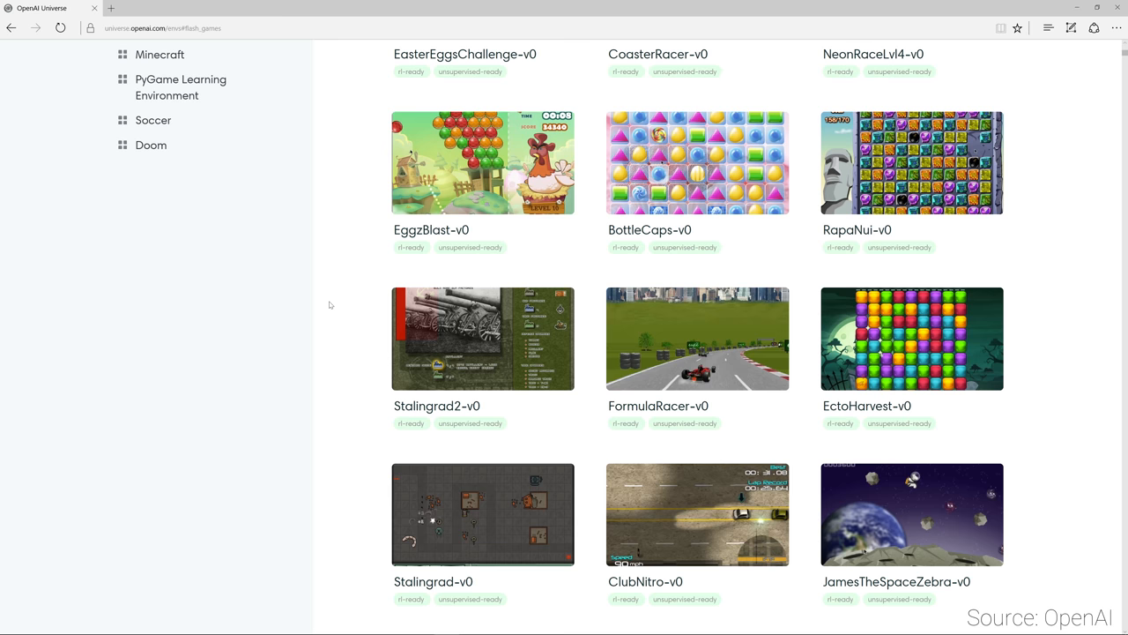
scroll("down", 3)
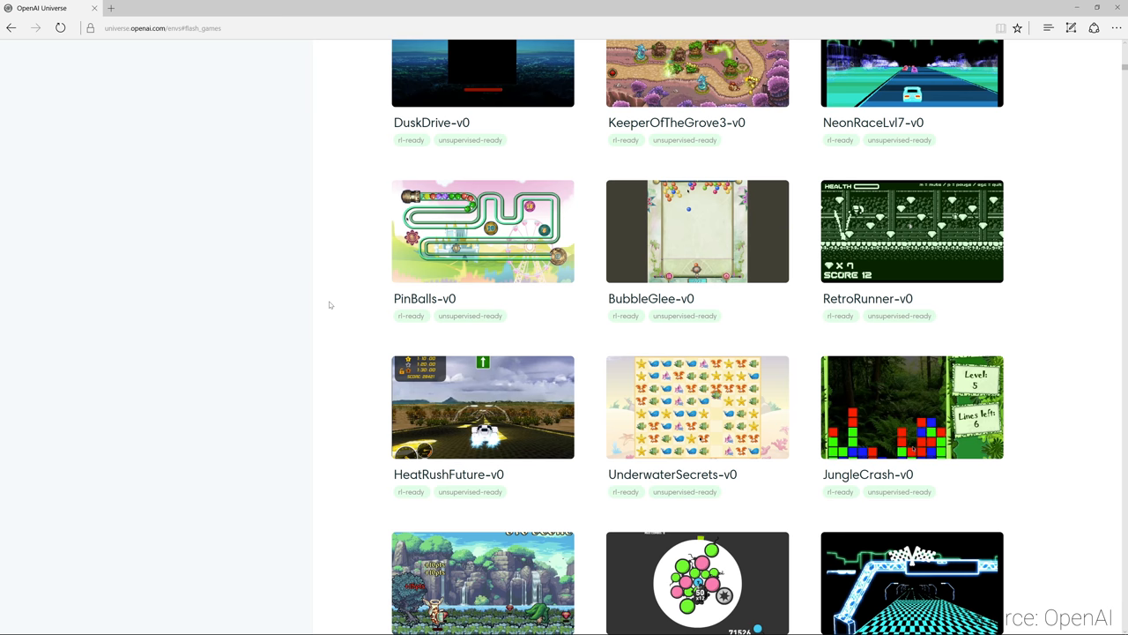
scroll("down", 3)
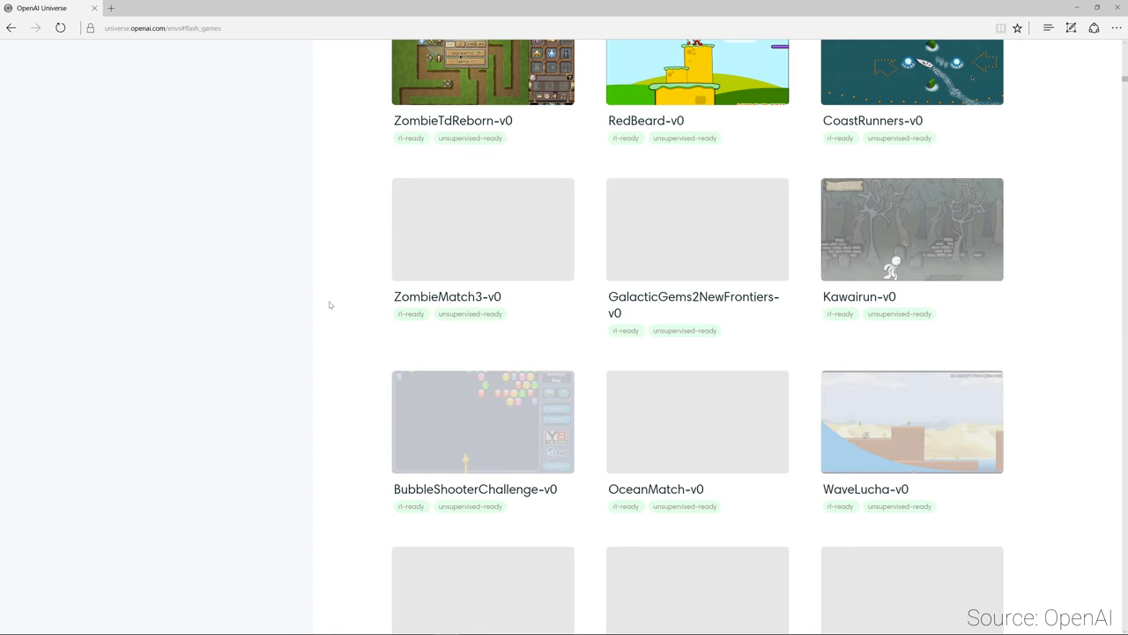
scroll("down", 3)
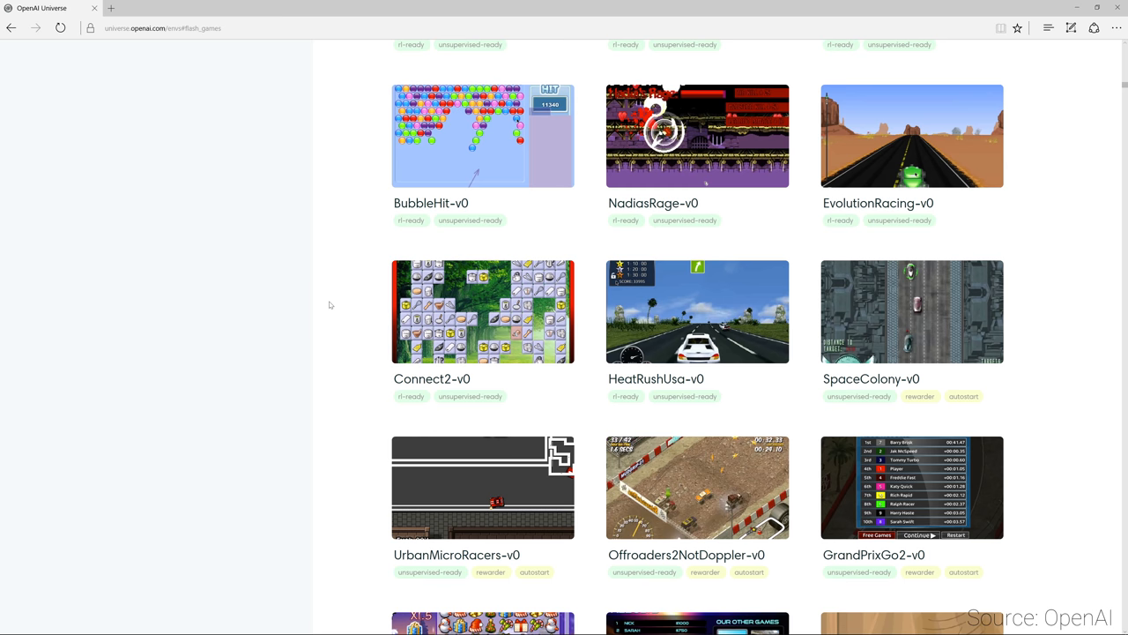